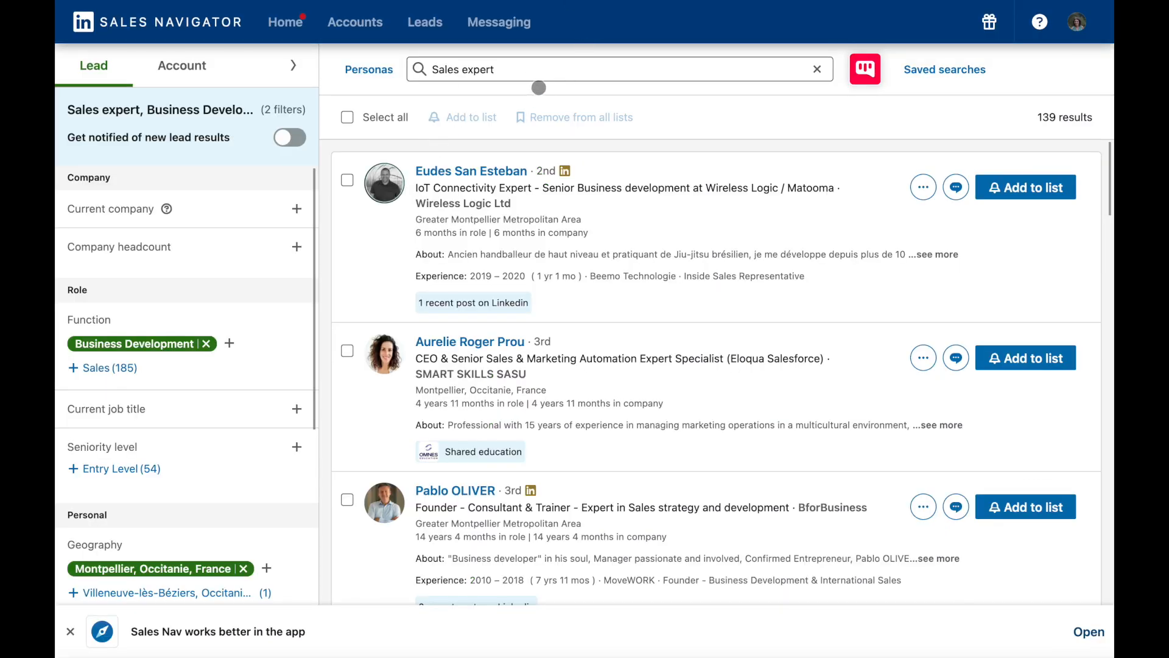
{"action": "mouse_move", "coordinate": [561, 239]}
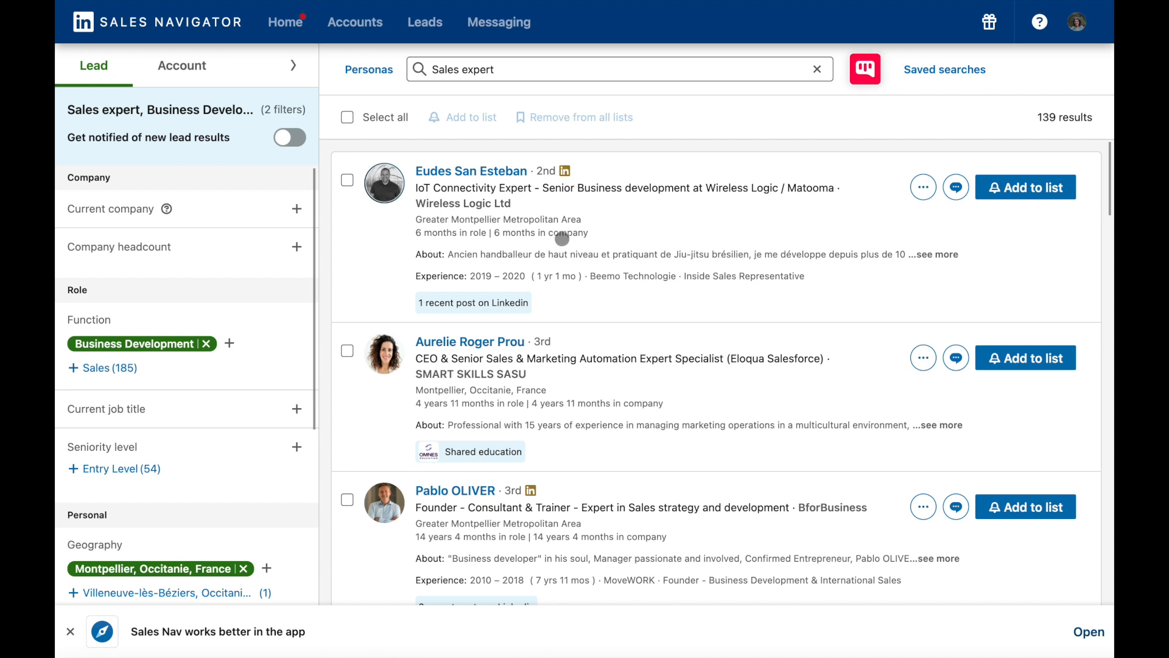
Step: Export the 44-lead Sales experts search to Kanbox with the Kanbox extension button
{"action": "left_click", "coordinate": [864, 69]}
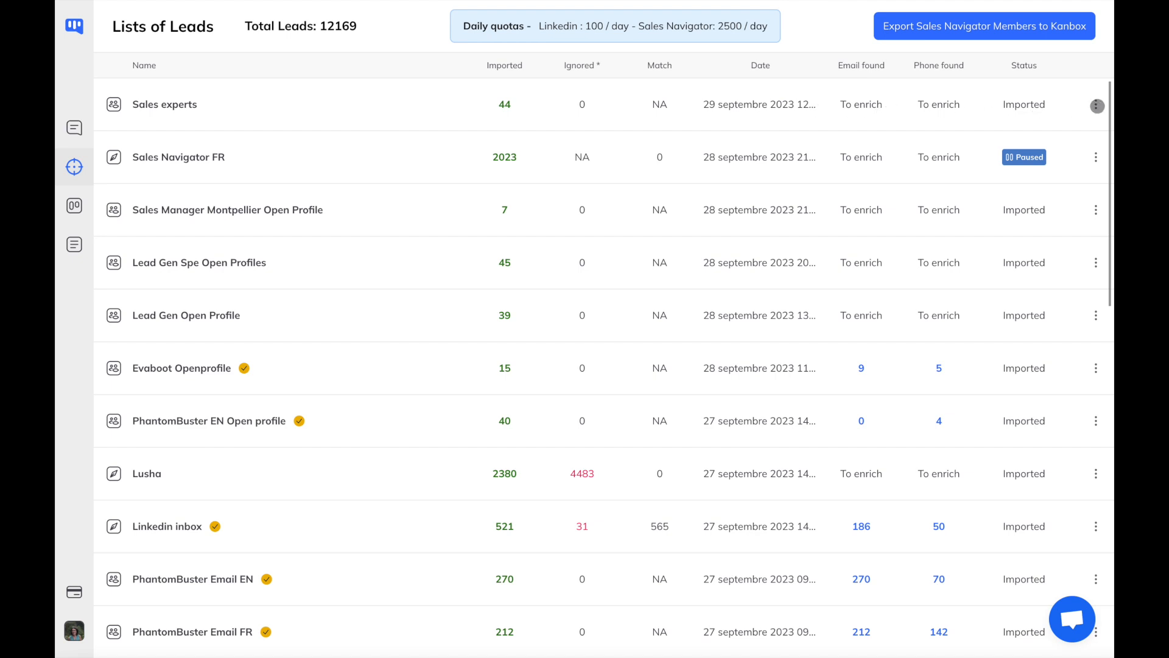
Step: Open the Sales experts lead list from Lists of Leads
{"action": "left_click", "coordinate": [1096, 104]}
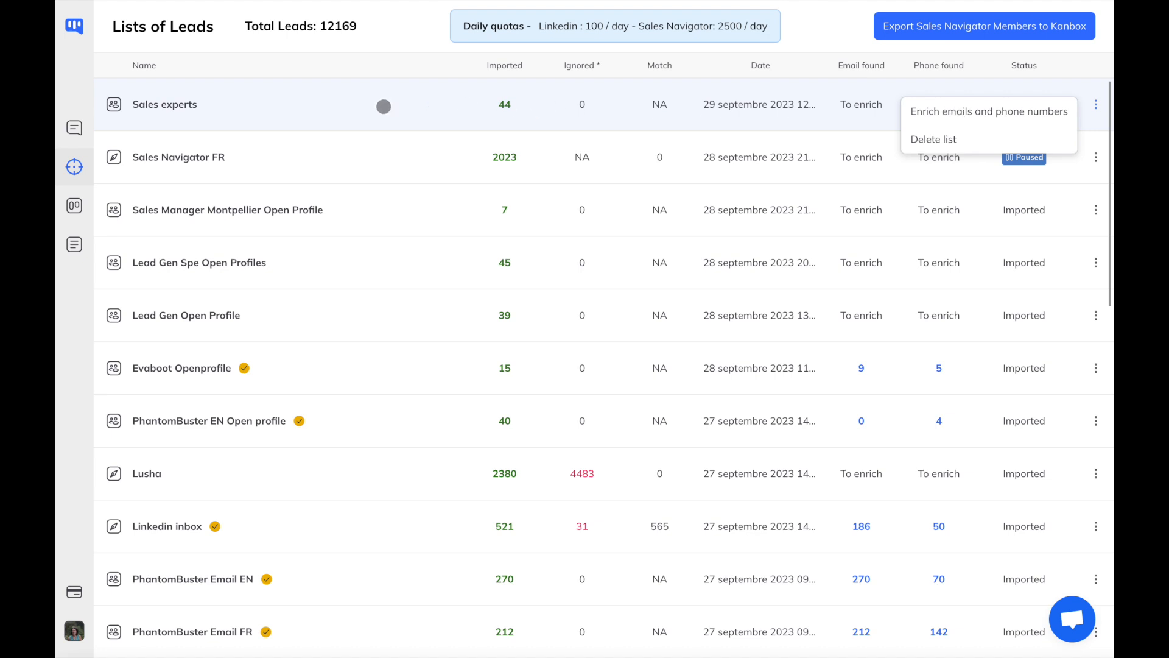
{"action": "left_click", "coordinate": [164, 103]}
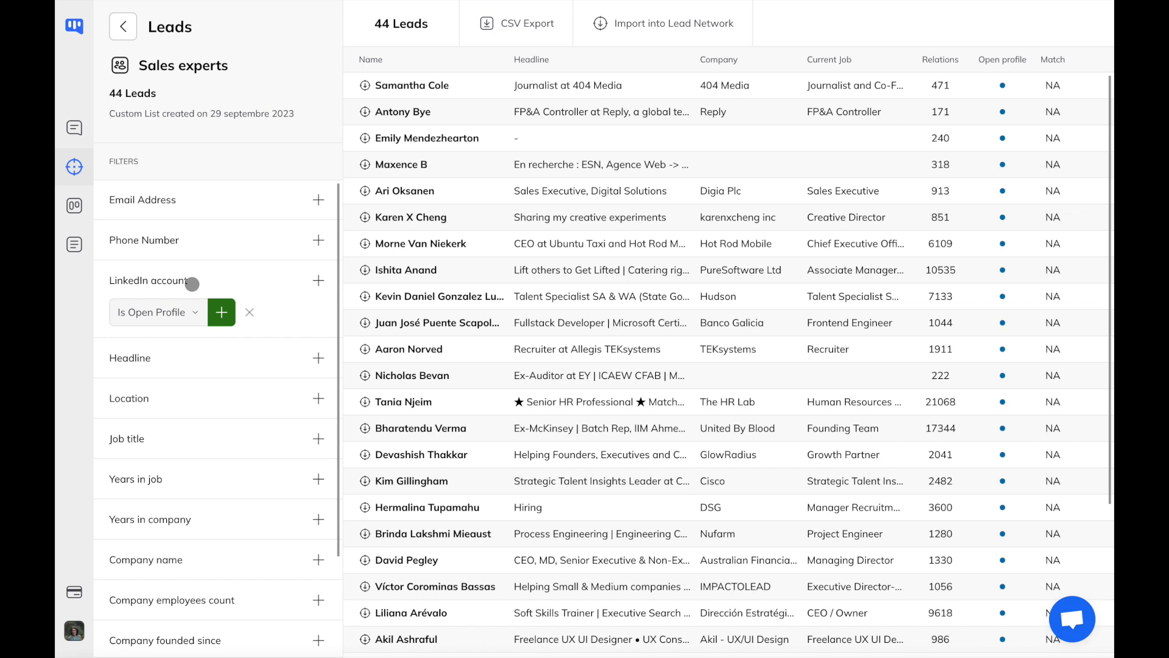
Step: Remove the 'Is Open Profile' filter and begin 'Import into Lead Network'
{"action": "left_click", "coordinate": [221, 311]}
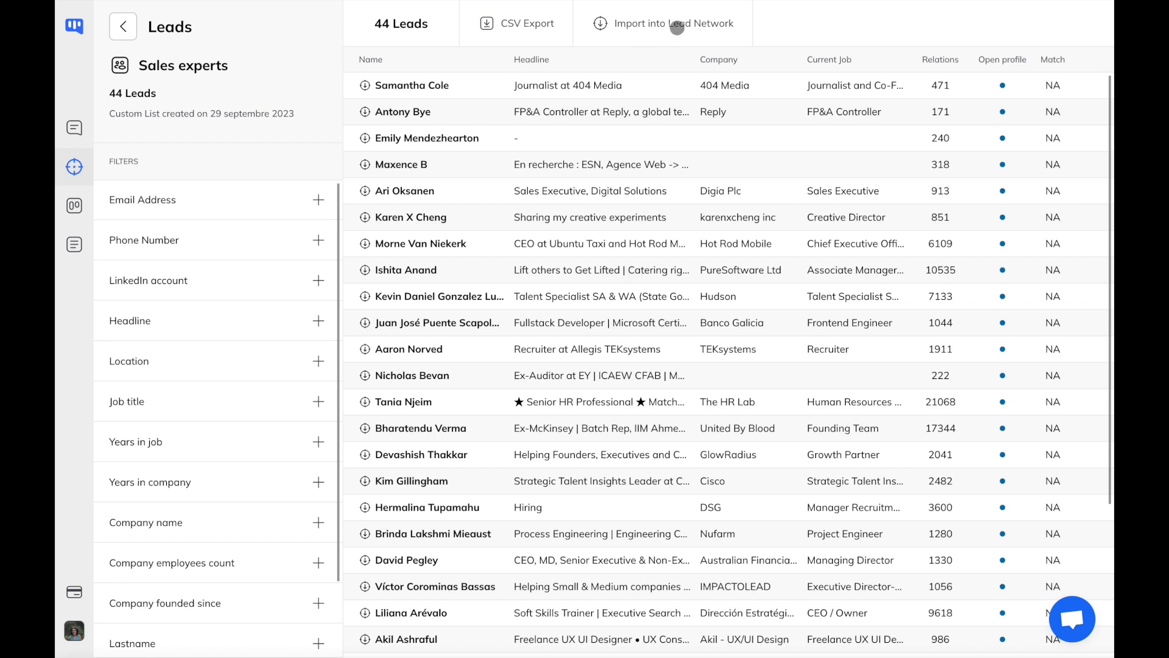
{"action": "left_click", "coordinate": [674, 23]}
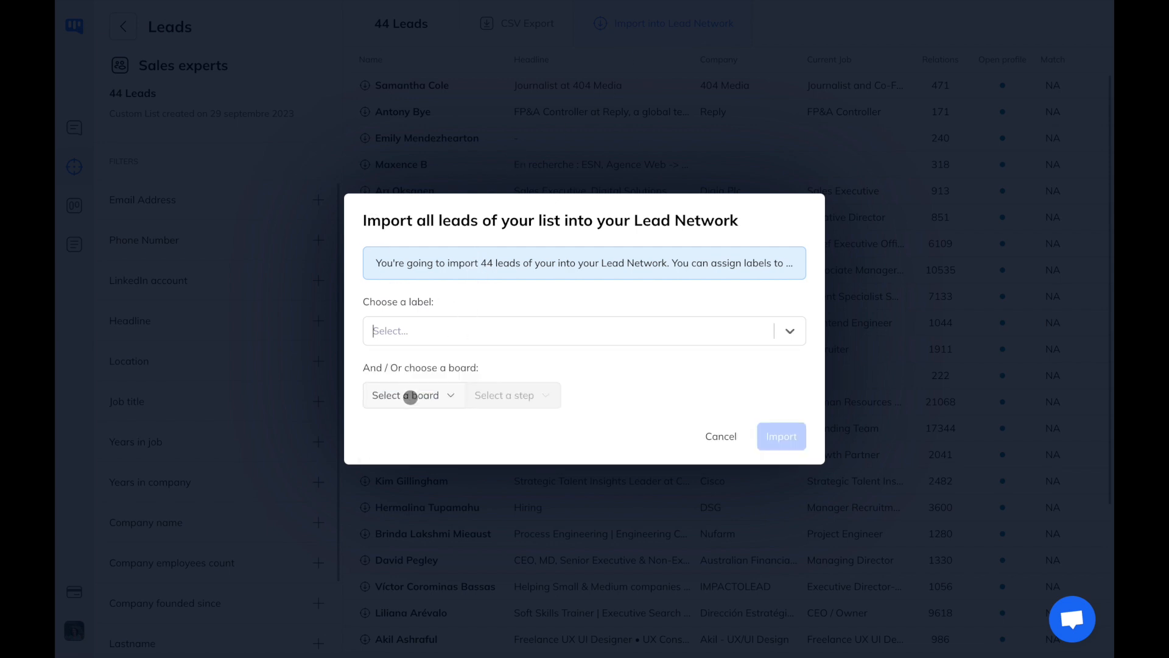
Step: Import the 44 leads into the Sales experts board, Leads step
{"action": "left_click", "coordinate": [412, 394]}
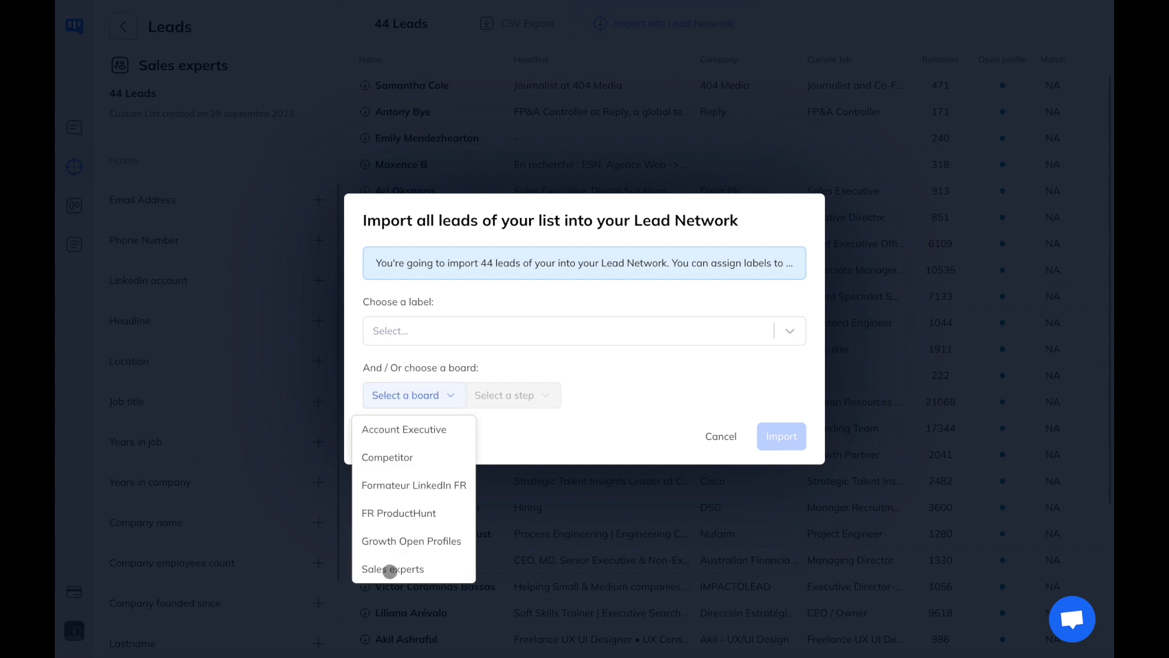
{"action": "left_click", "coordinate": [392, 568]}
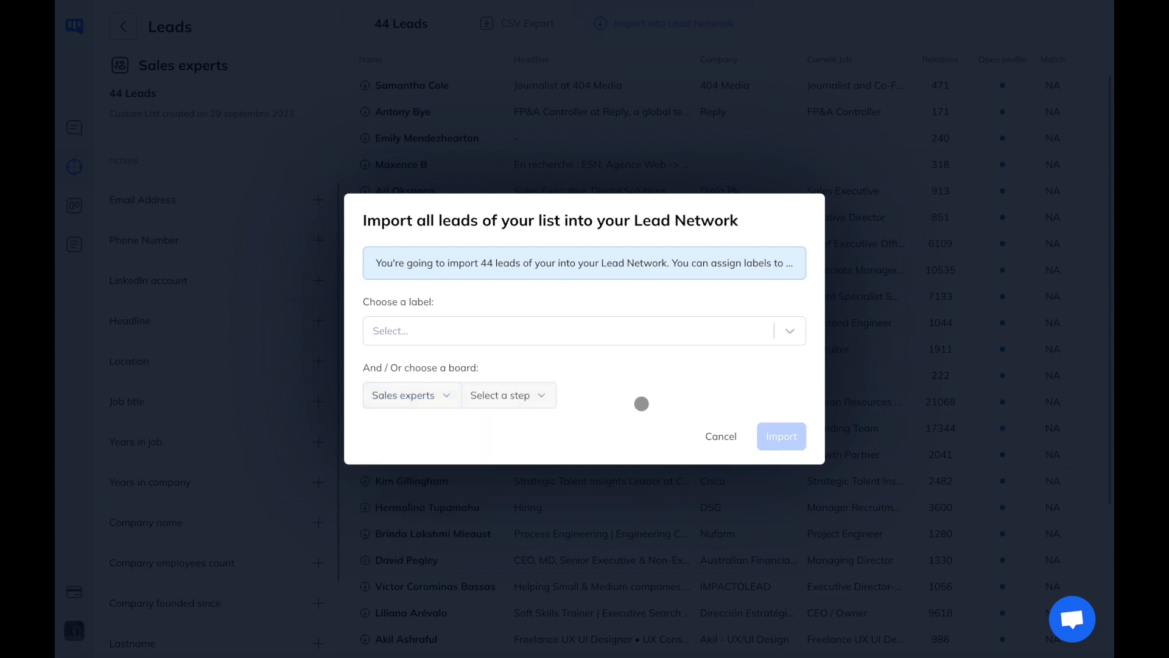
{"action": "left_click", "coordinate": [504, 395]}
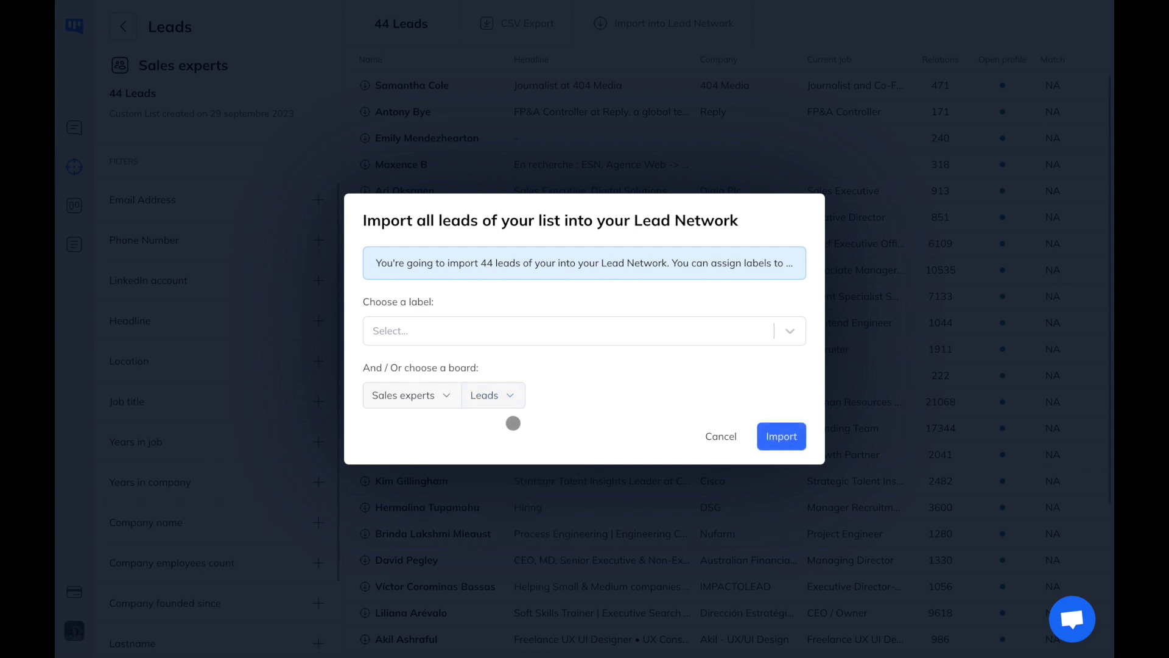
{"action": "left_click", "coordinate": [780, 436]}
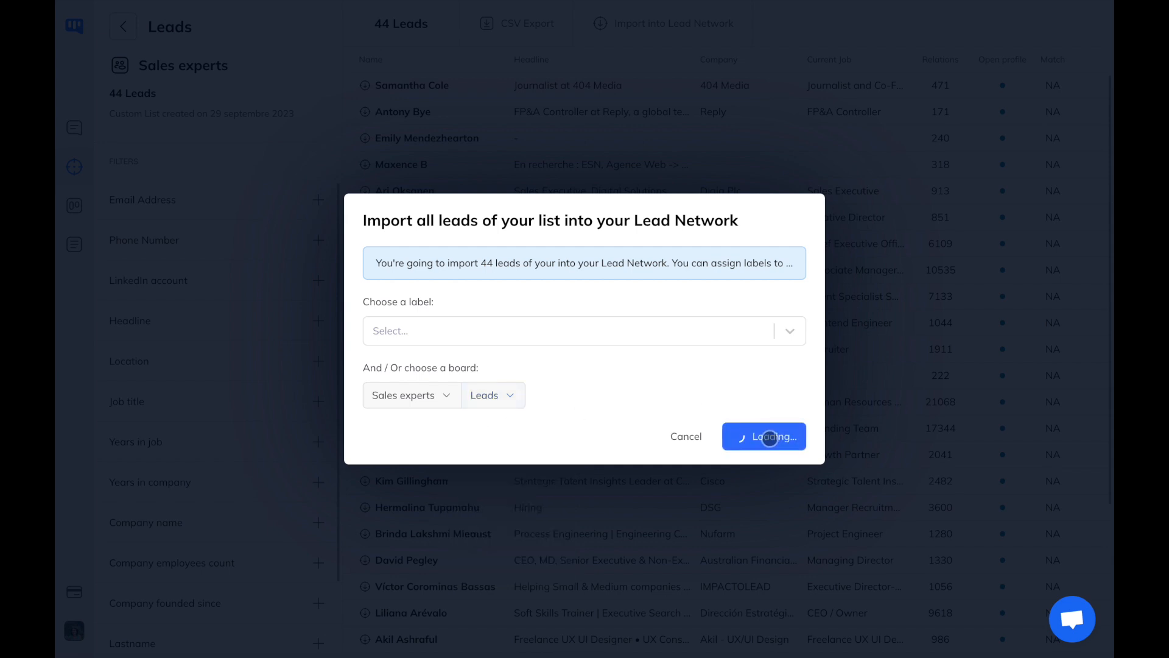
{"action": "left_click", "coordinate": [762, 436]}
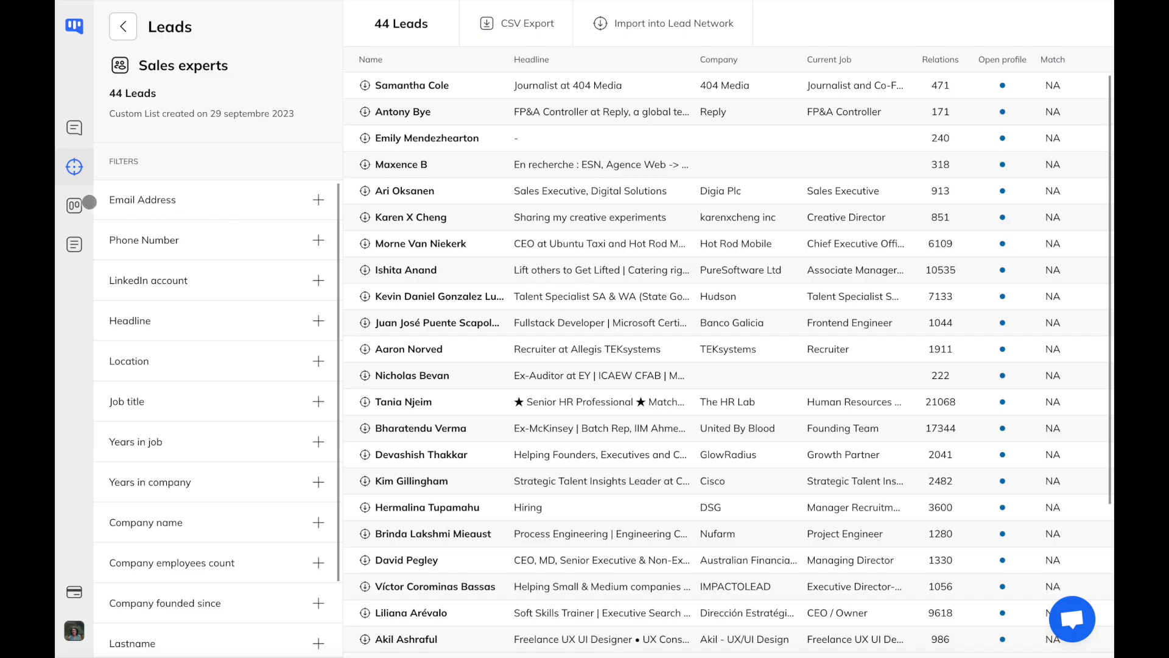
Step: Move Sales experts board lead cards from Leads into Contact made and Needs defined
{"action": "left_click", "coordinate": [73, 205]}
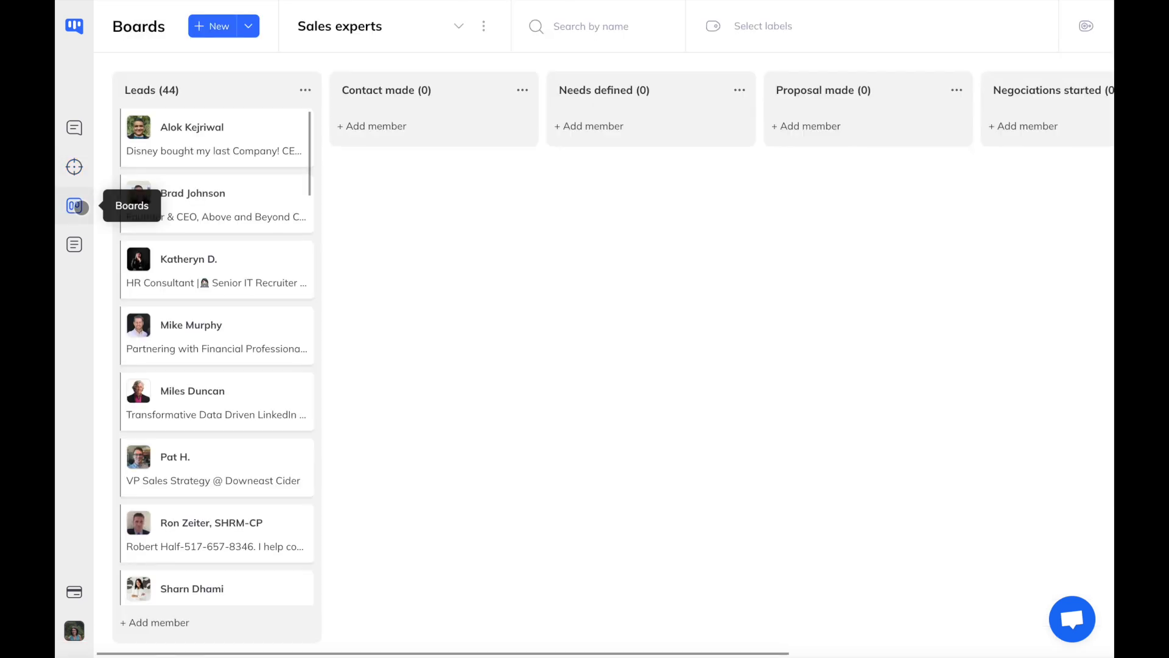
{"action": "mouse_move", "coordinate": [184, 331]}
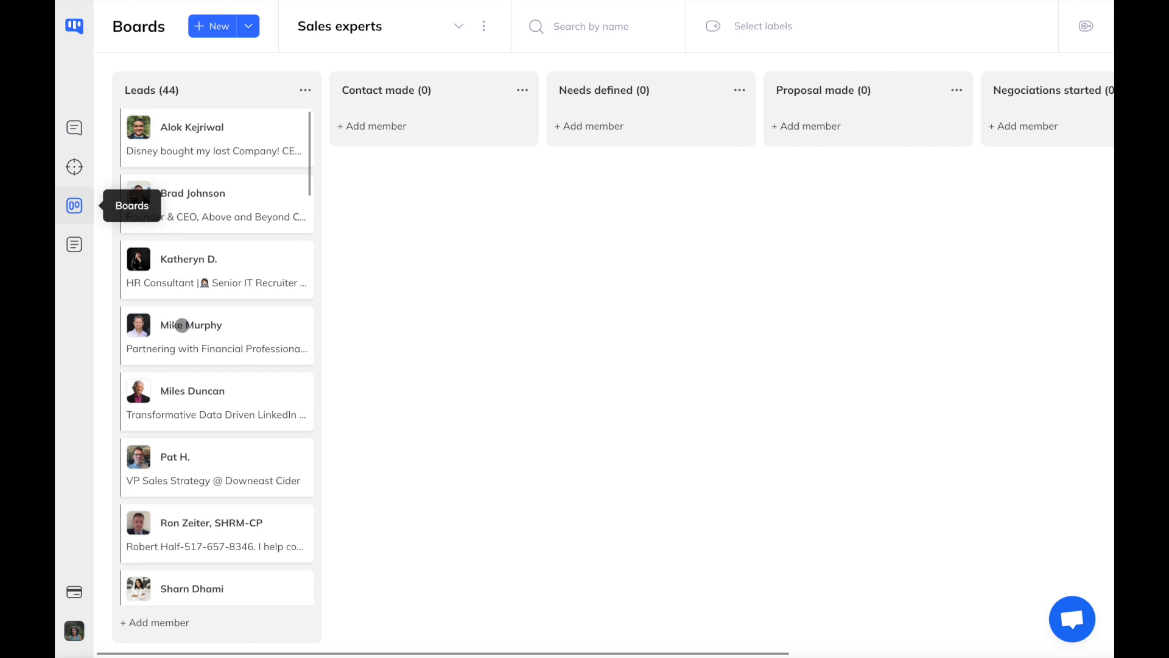
{"action": "mouse_move", "coordinate": [589, 99]}
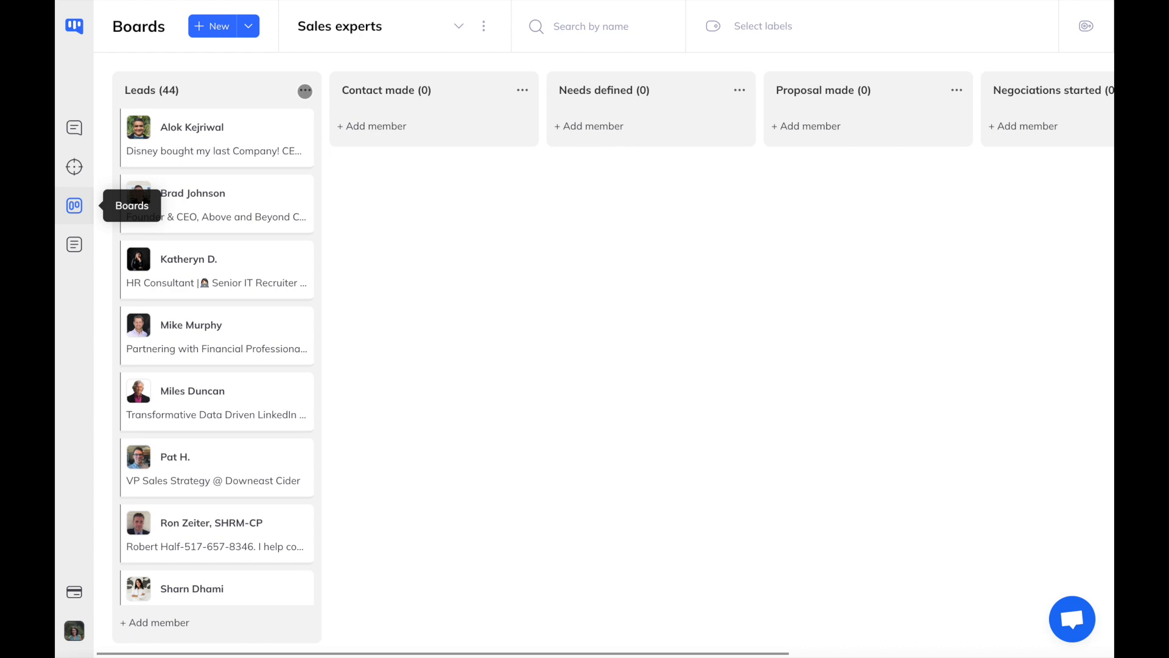
{"action": "left_click", "coordinate": [304, 90]}
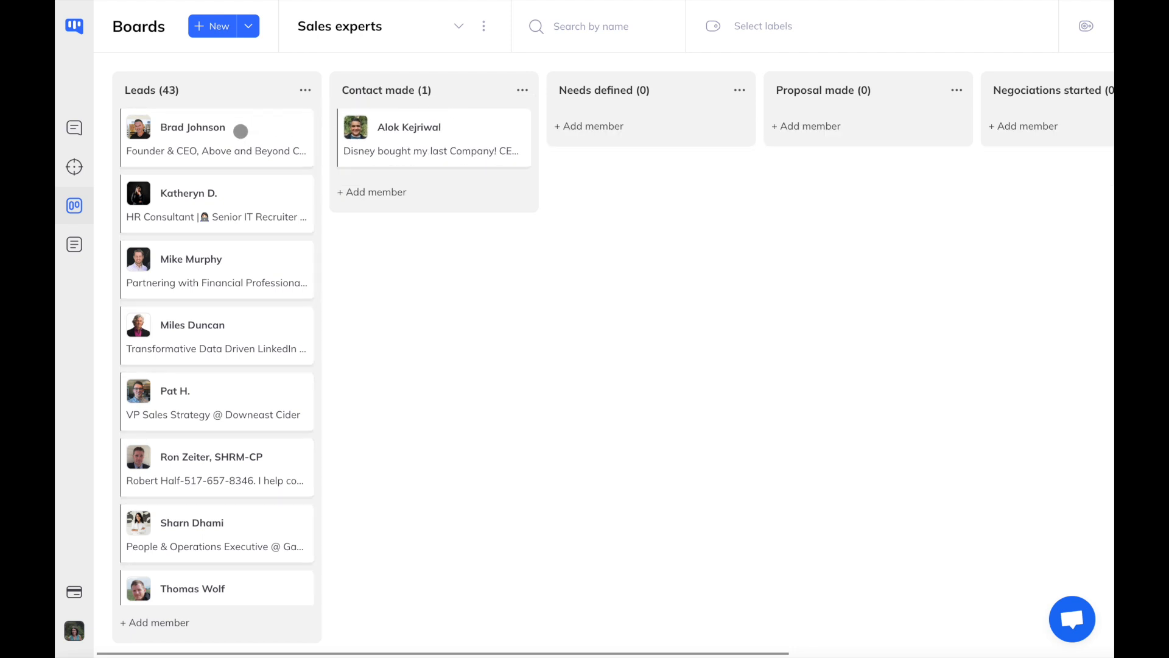
{"action": "left_click_drag", "start_coordinate": [216, 137], "coordinate": [650, 137]}
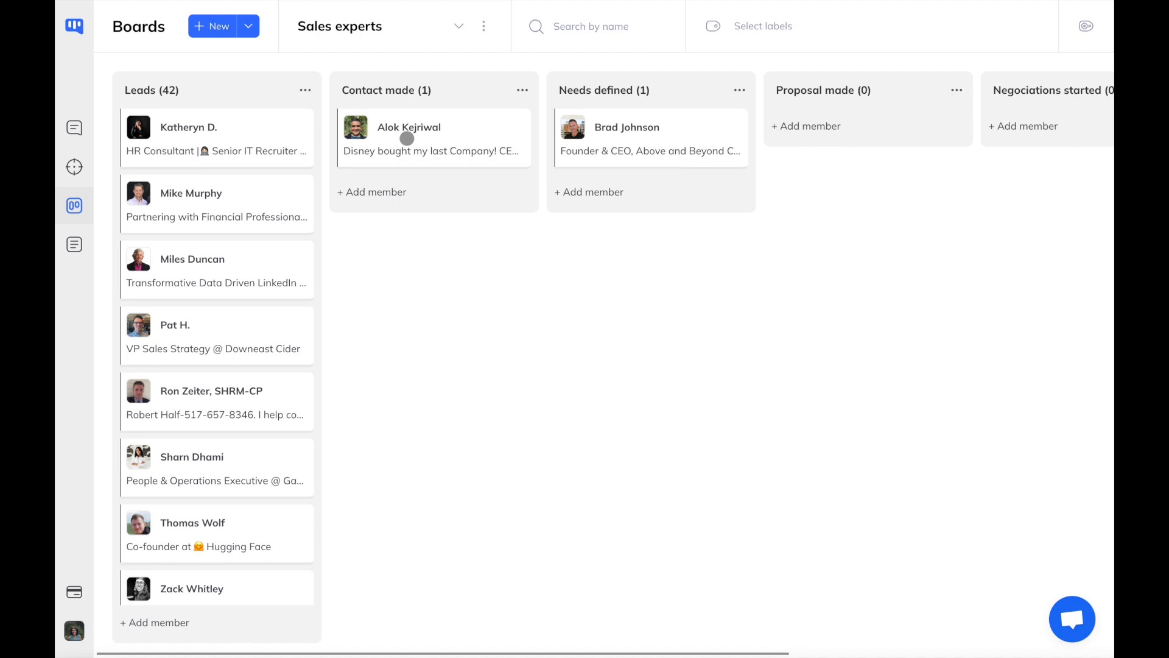
{"action": "mouse_move", "coordinate": [74, 127]}
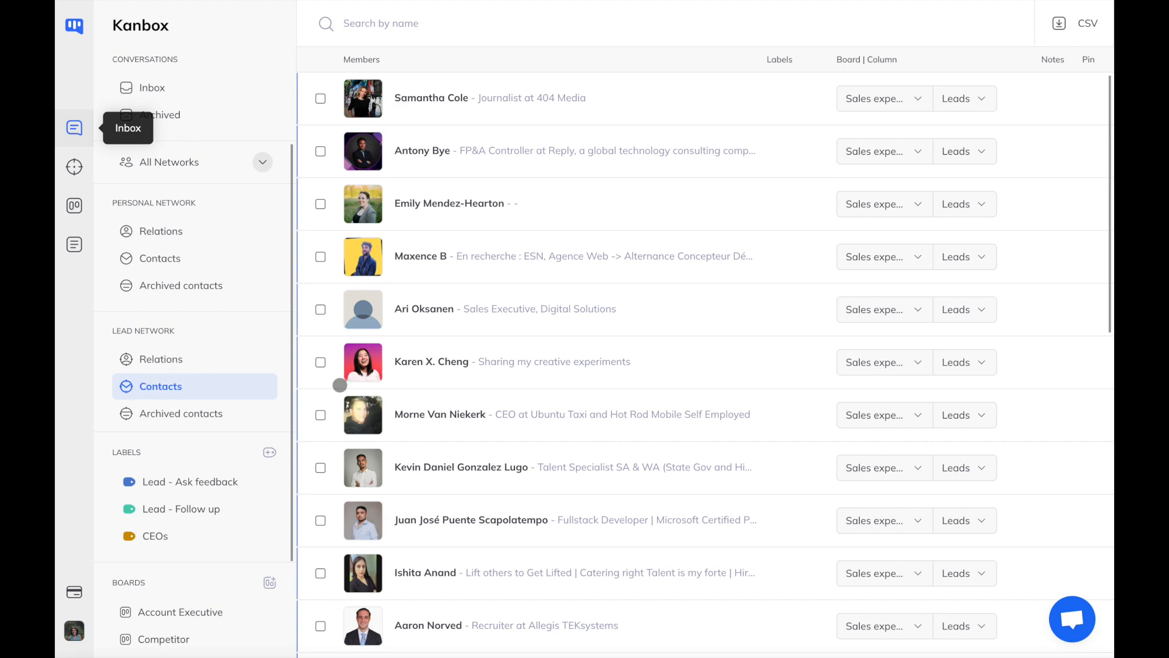
{"action": "left_click", "coordinate": [320, 97]}
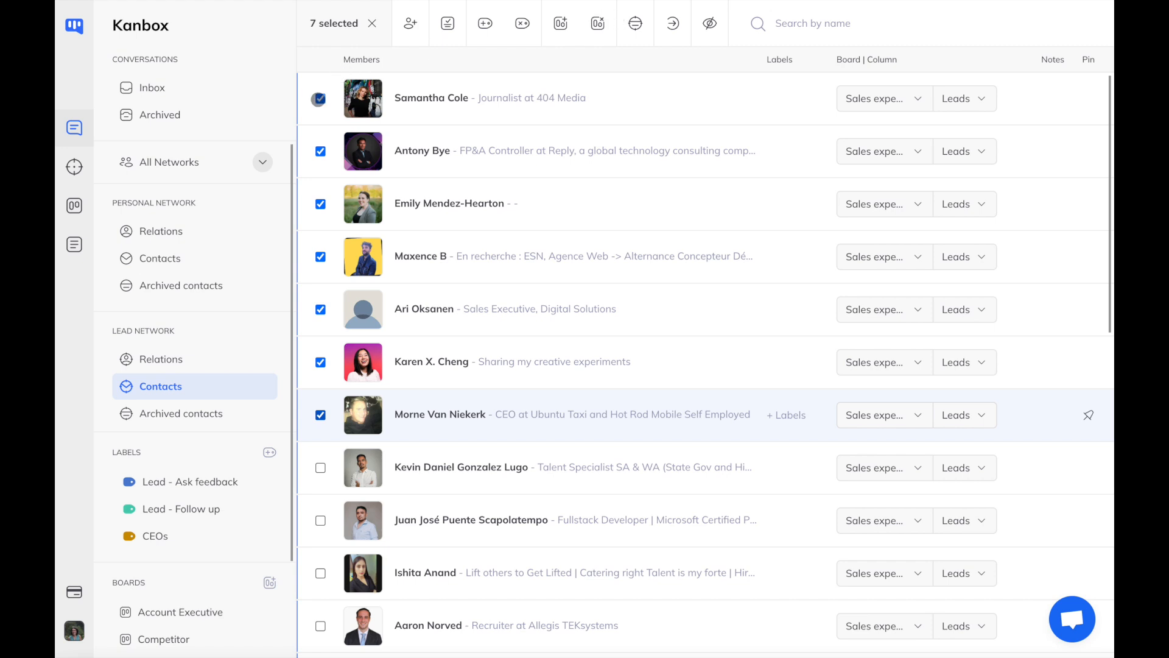
{"action": "left_click", "coordinate": [319, 98]}
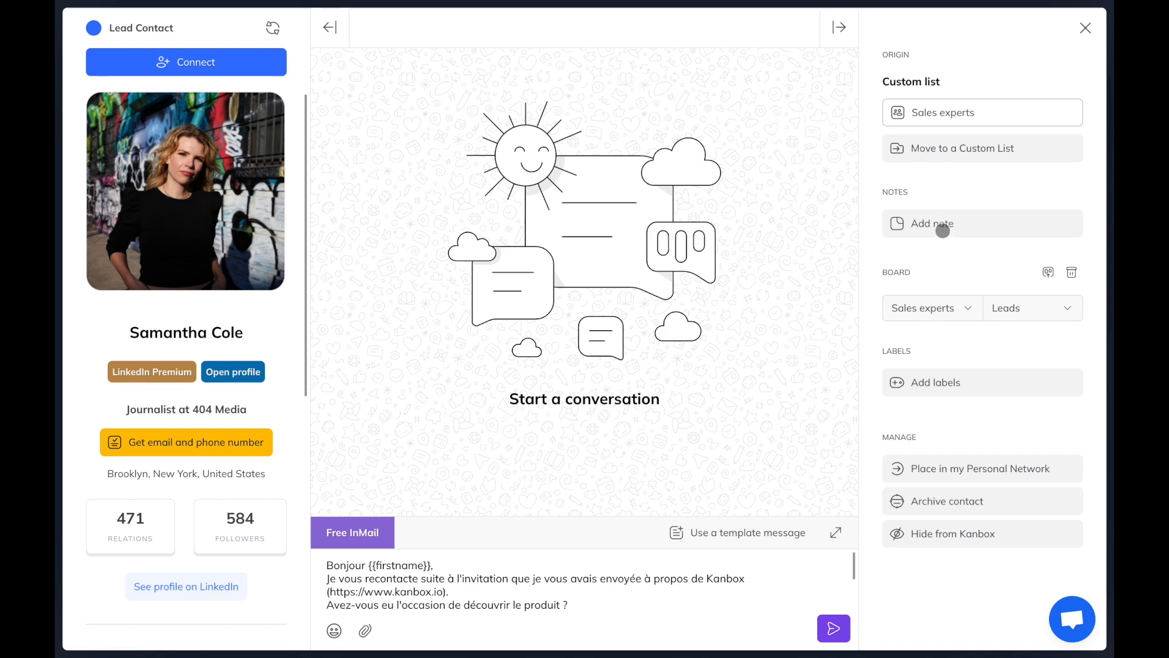
{"action": "left_click", "coordinate": [931, 223]}
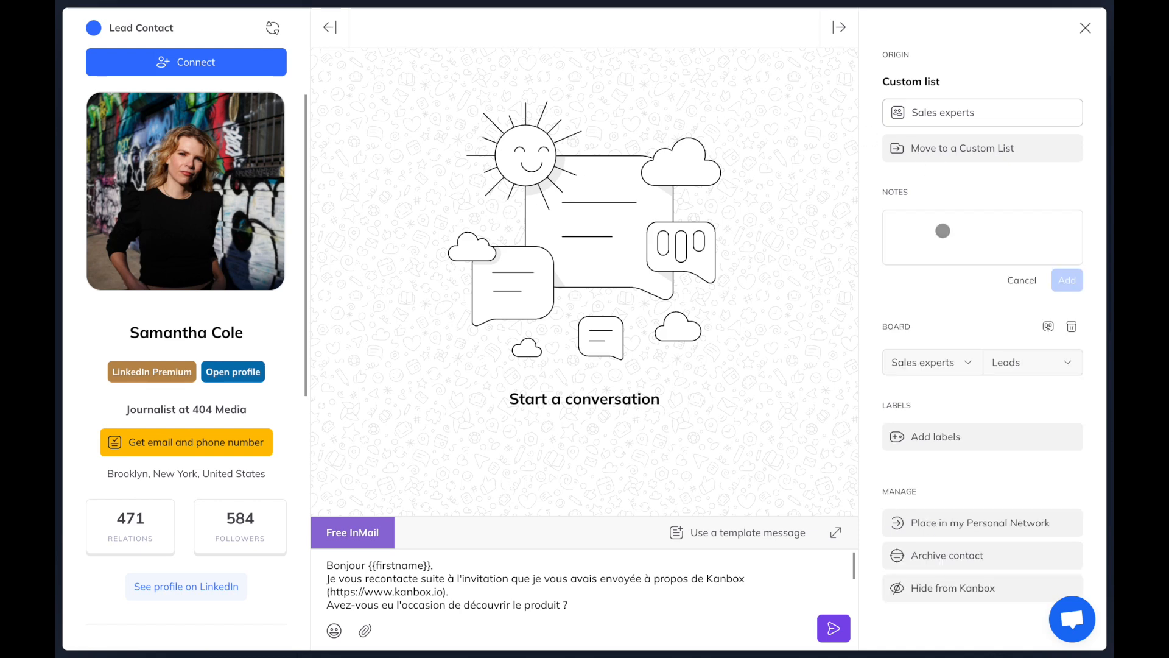
{"action": "left_click", "coordinate": [969, 236]}
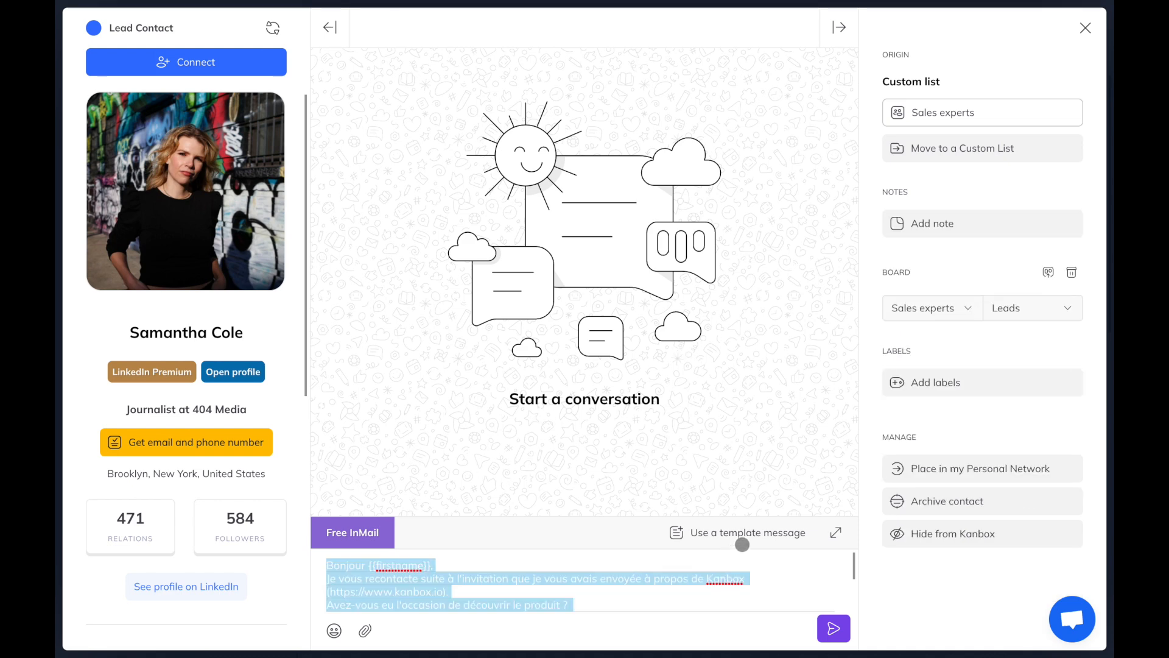
{"action": "left_click", "coordinate": [747, 532]}
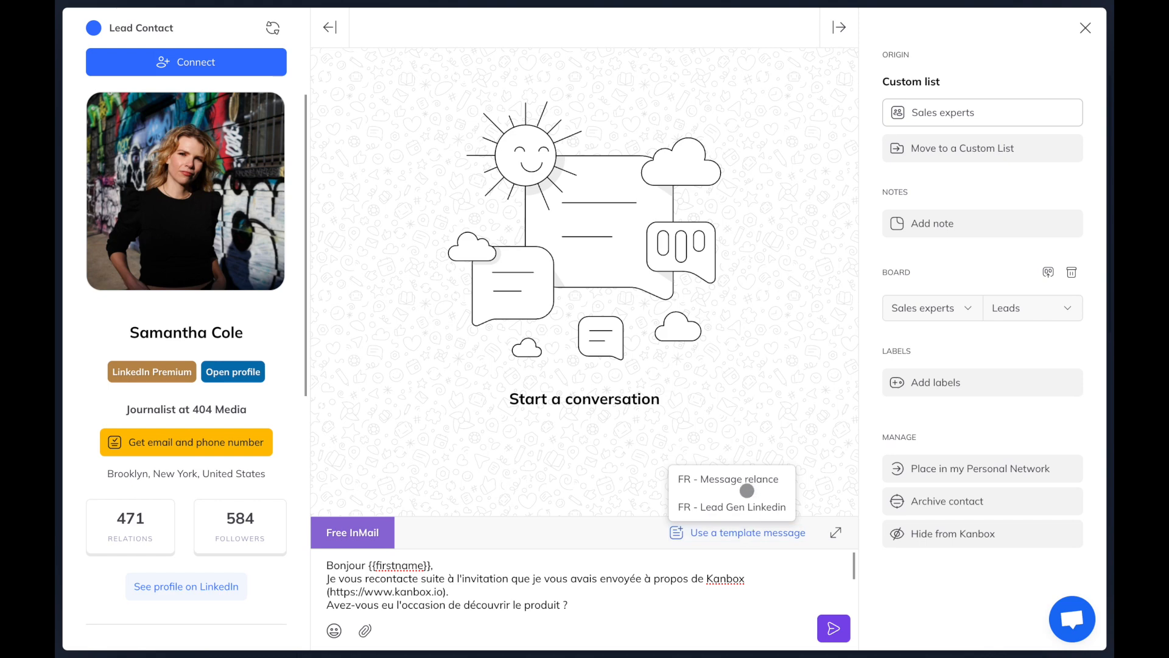
{"action": "left_click", "coordinate": [731, 507]}
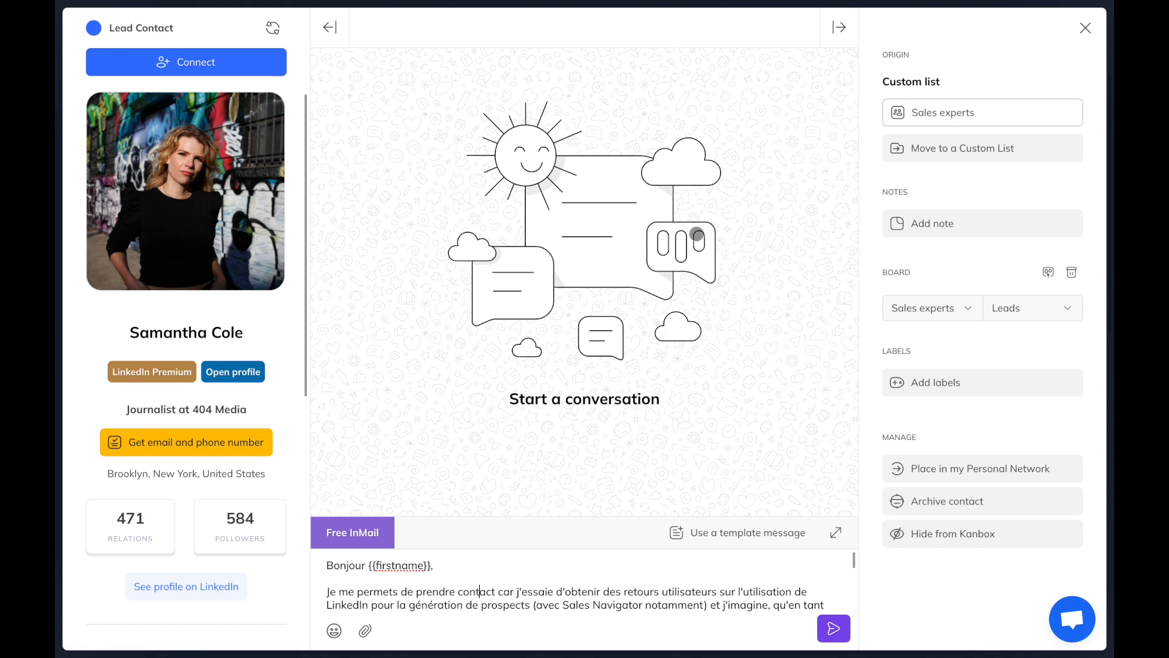
{"action": "left_click", "coordinate": [329, 27]}
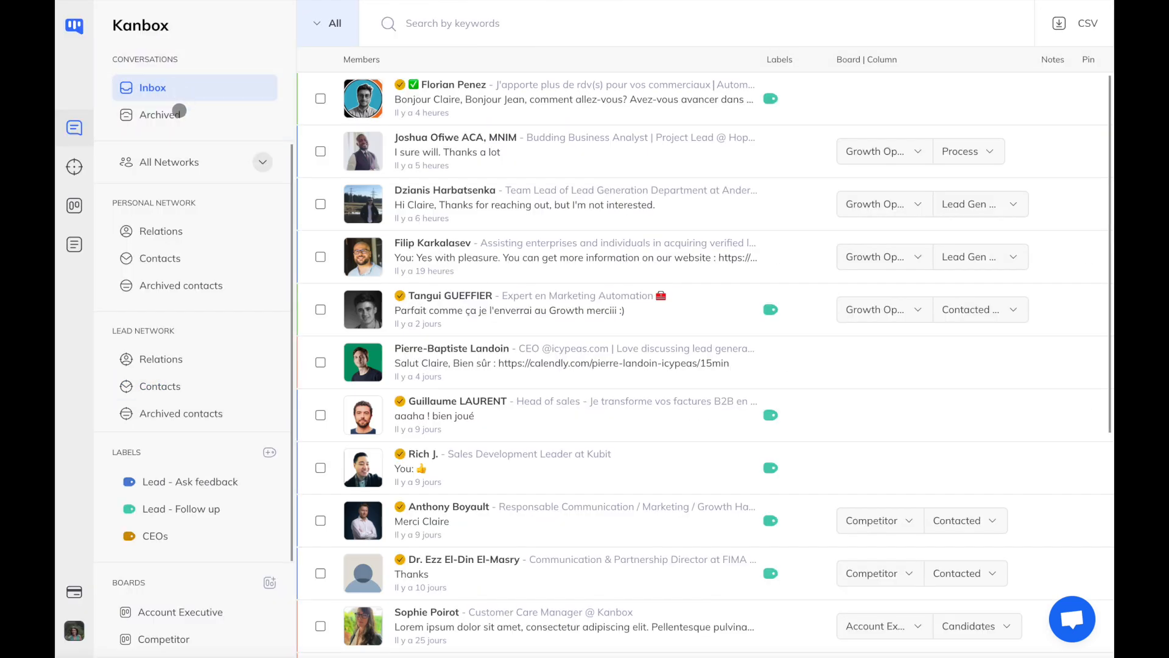
Step: View Archived, Personal Network relations and contacts, then Lead Network relations and contacts
{"action": "left_click", "coordinate": [160, 114]}
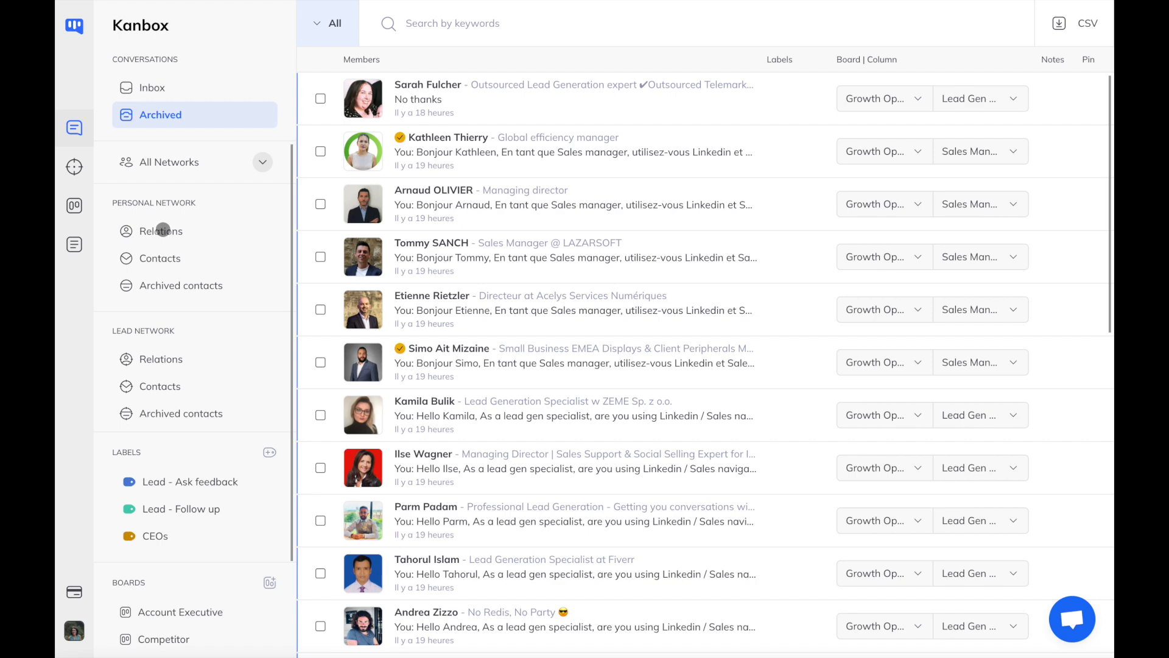
{"action": "left_click", "coordinate": [161, 231]}
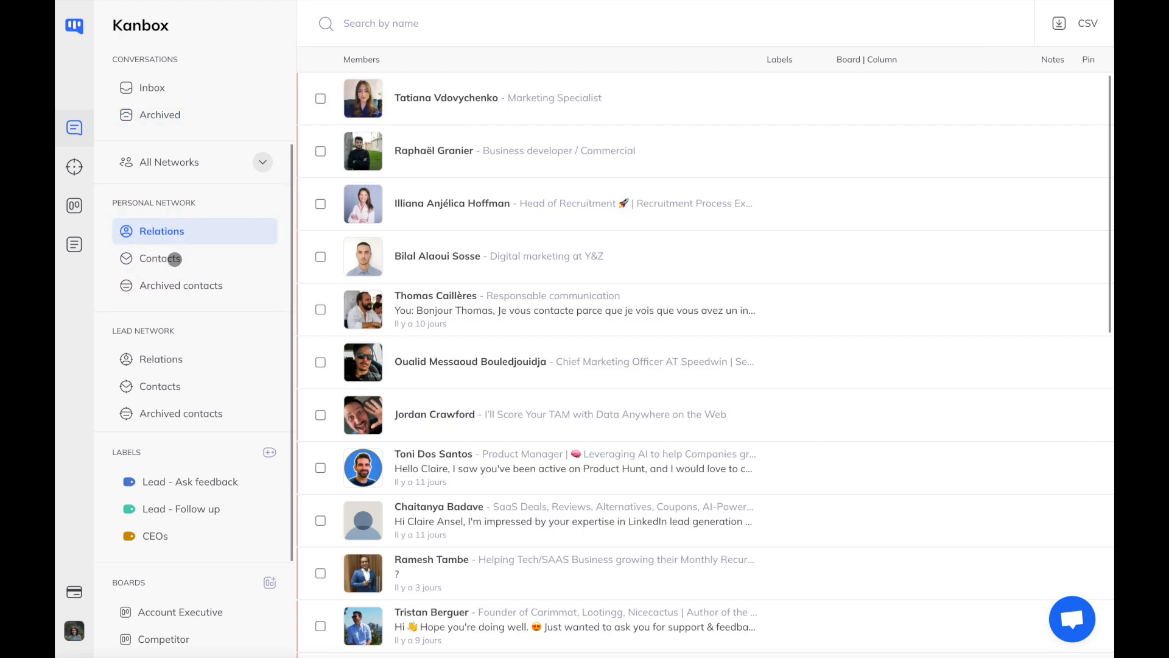
{"action": "left_click", "coordinate": [161, 259]}
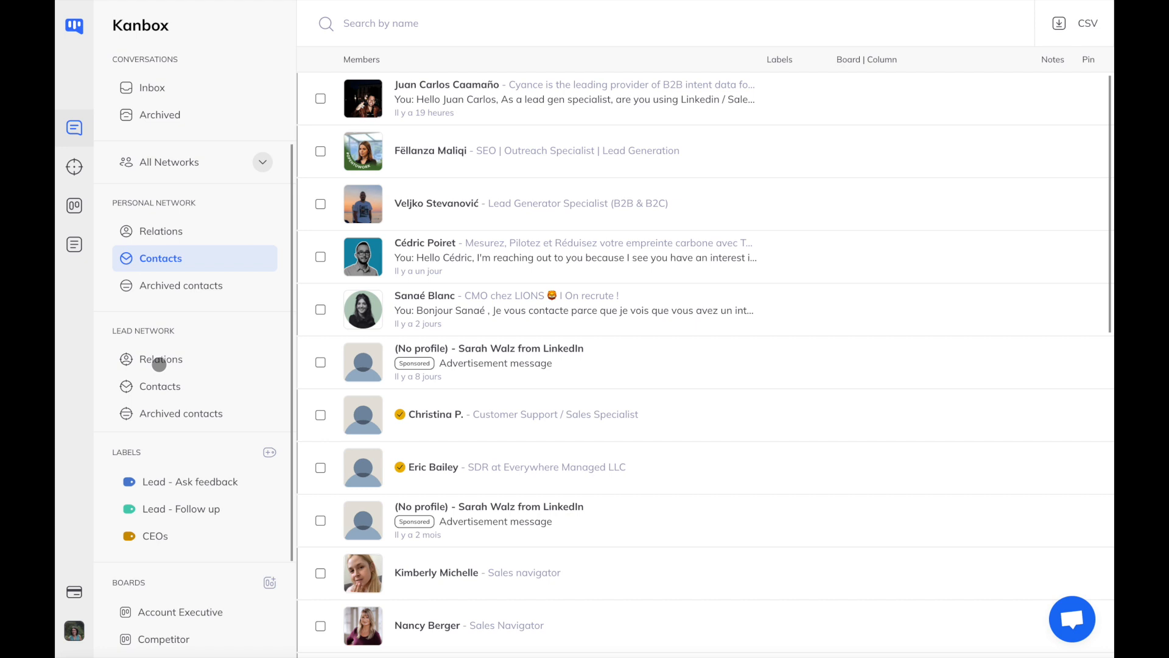
{"action": "left_click", "coordinate": [160, 359]}
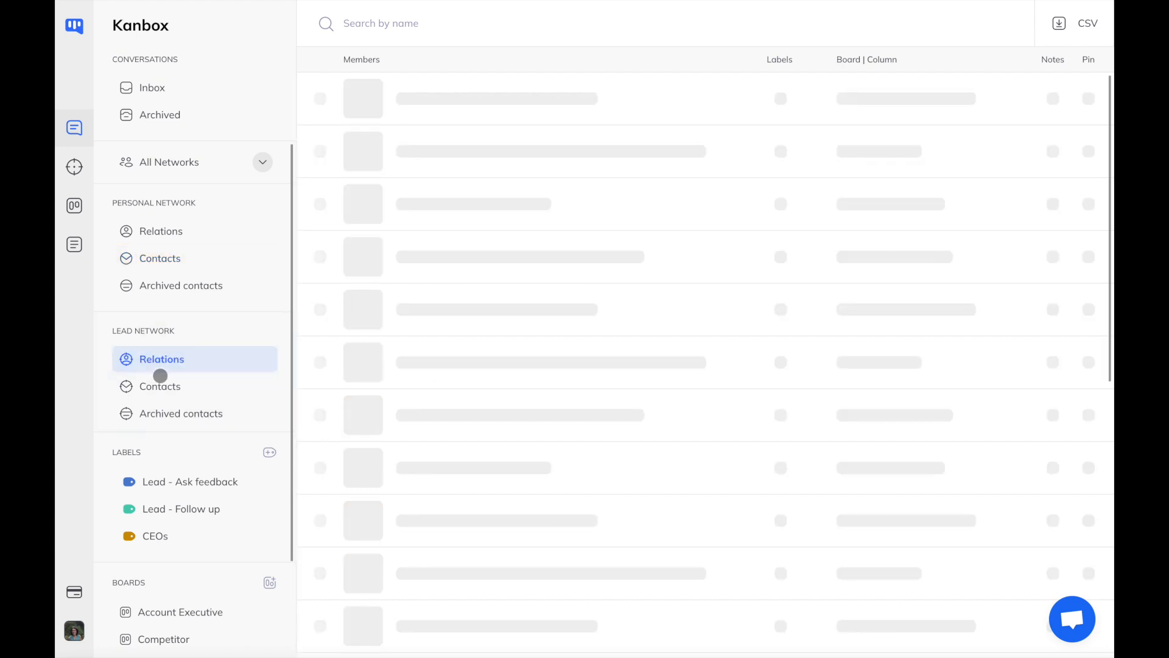
{"action": "left_click", "coordinate": [160, 386]}
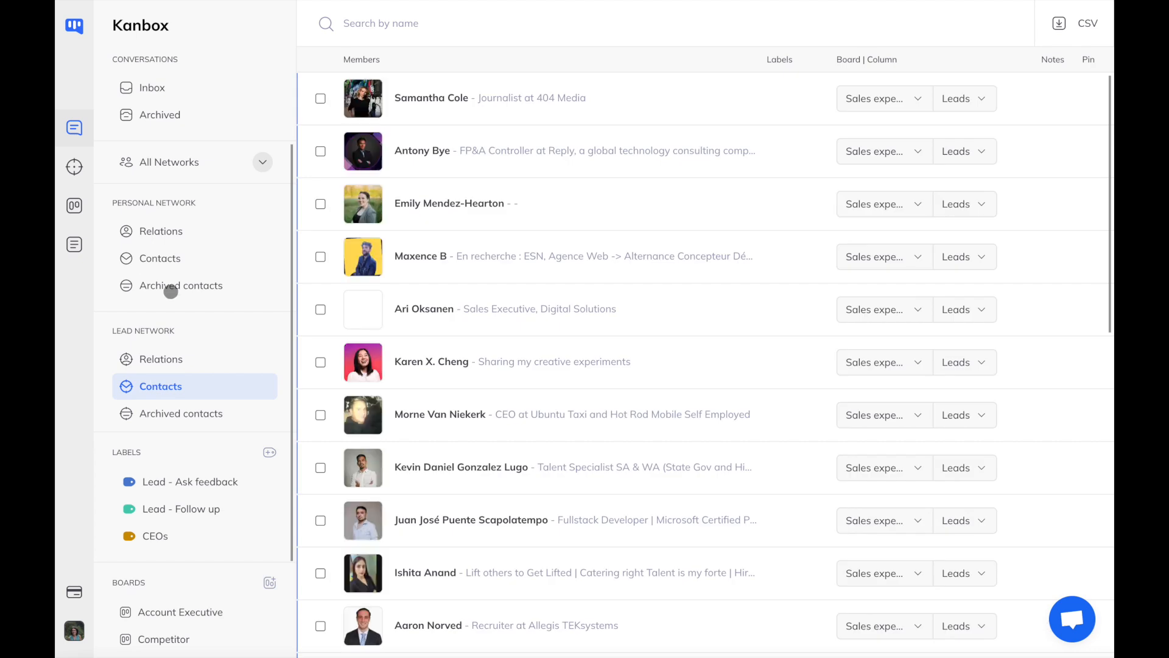